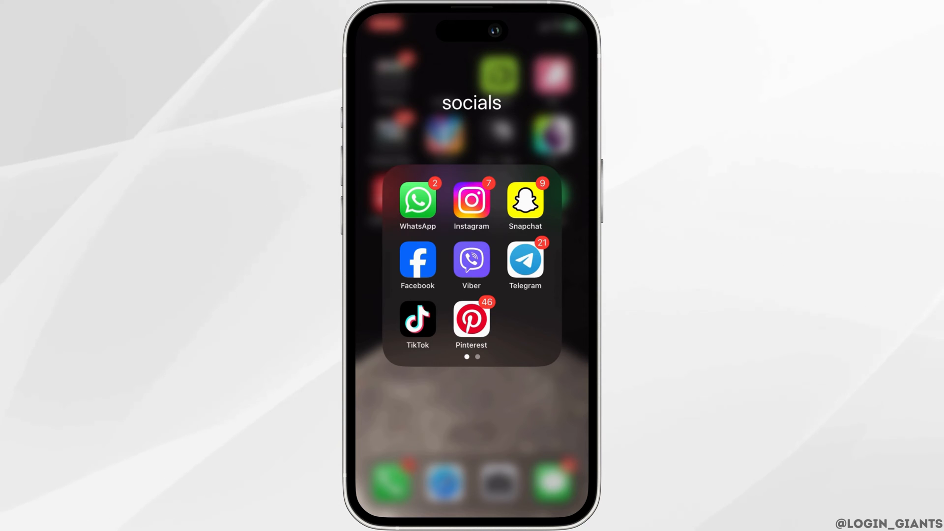
- Launch Instagram from the socials folder so its story camera appears
click(470, 201)
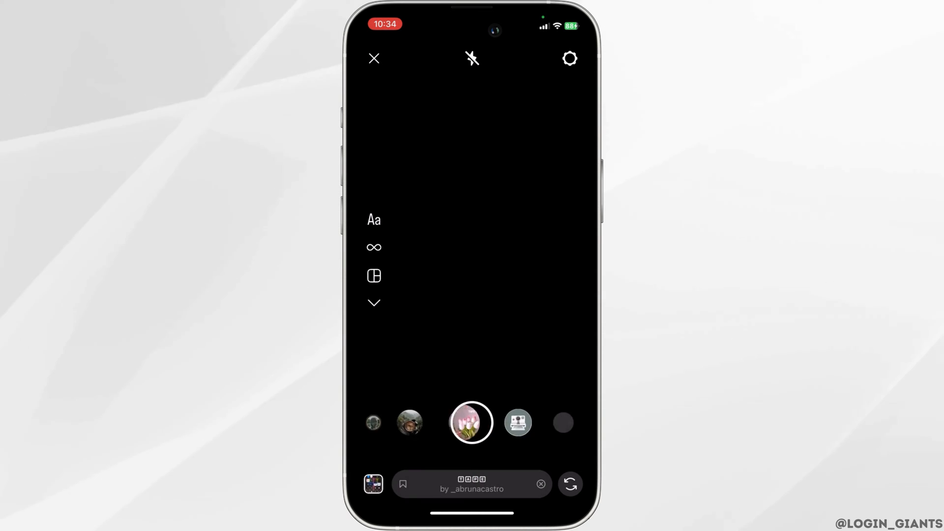
scroll(left, 3)
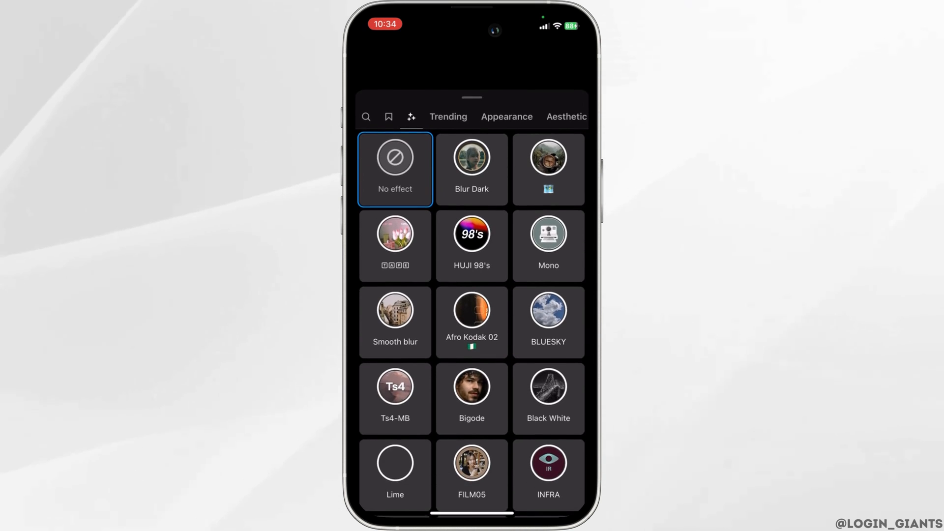
- Browse the effects grid and switch to the Appearance category (Subtle, Summertimes, Soft Tones)
scroll(down, 3)
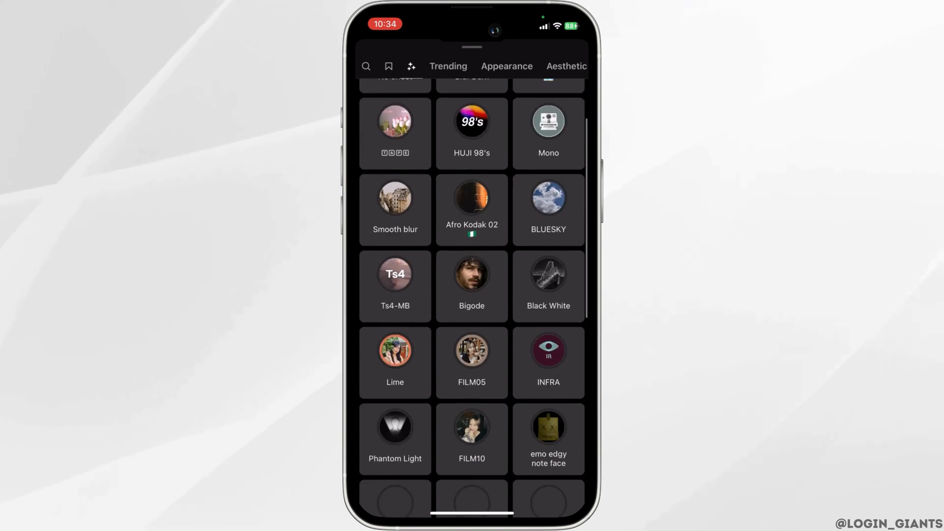
scroll(down, 3)
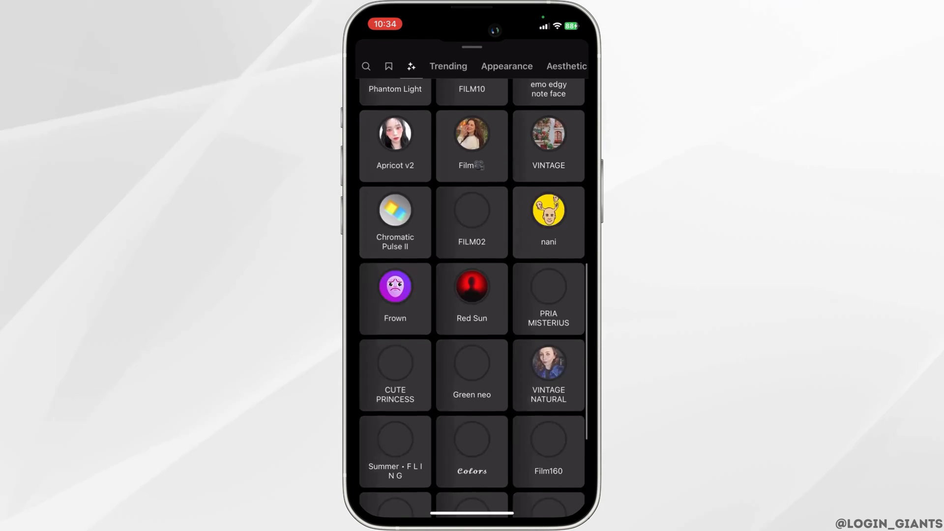
scroll(up, 3)
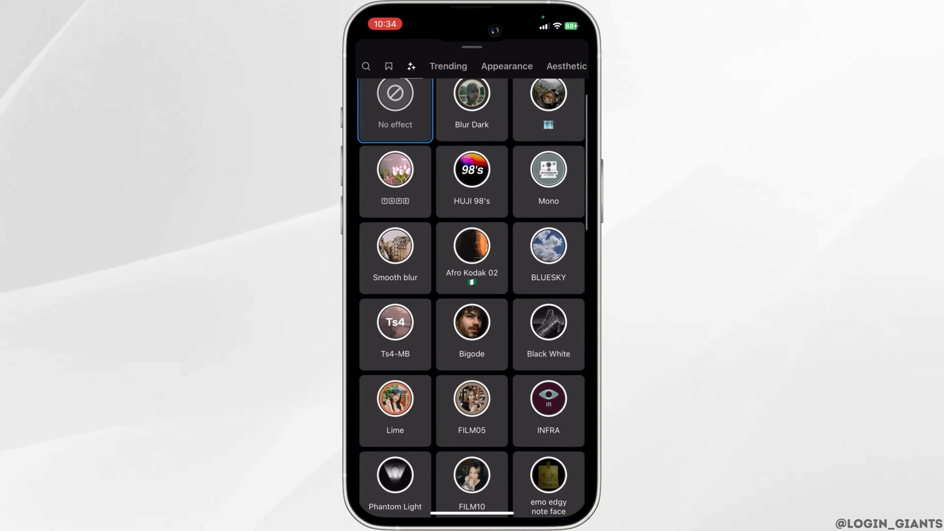
click(449, 66)
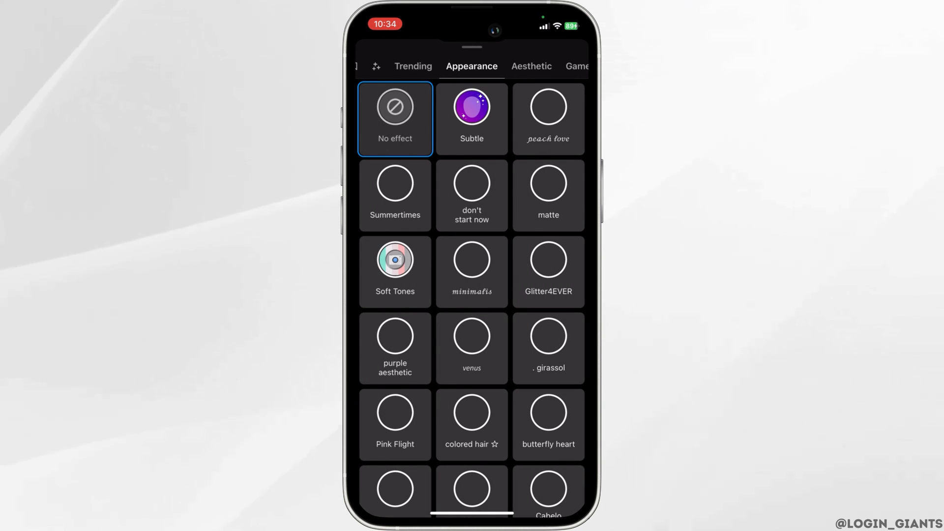
- View the Games category, then the Humor category (Elote, Street life, Funny Mirrors)
click(529, 66)
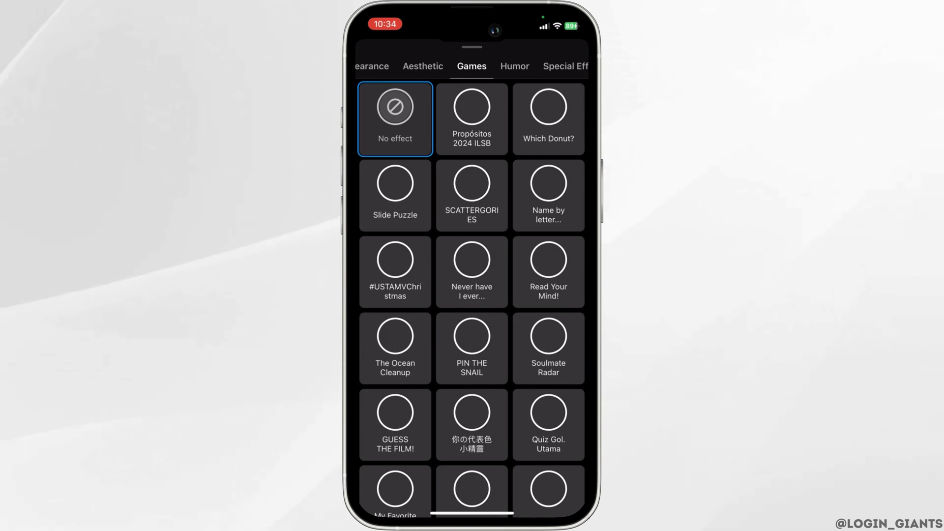
click(514, 66)
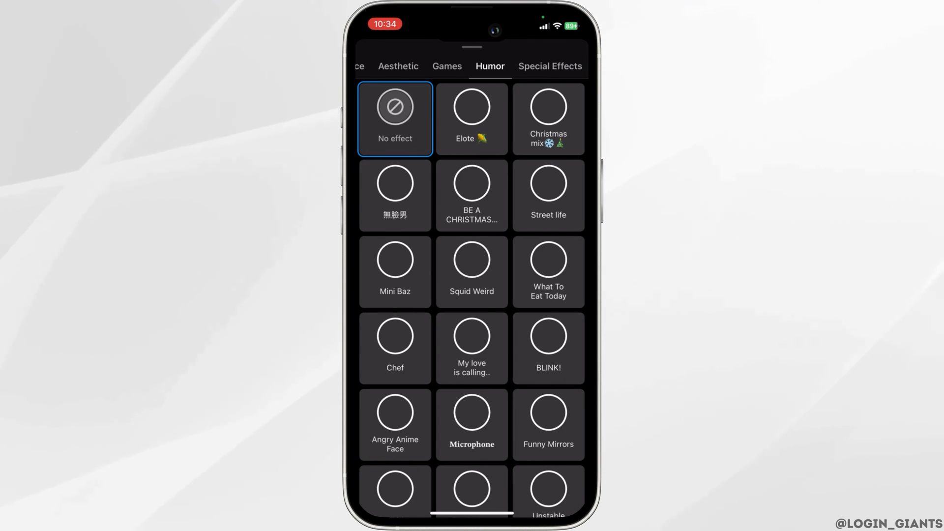
scroll(right, 3)
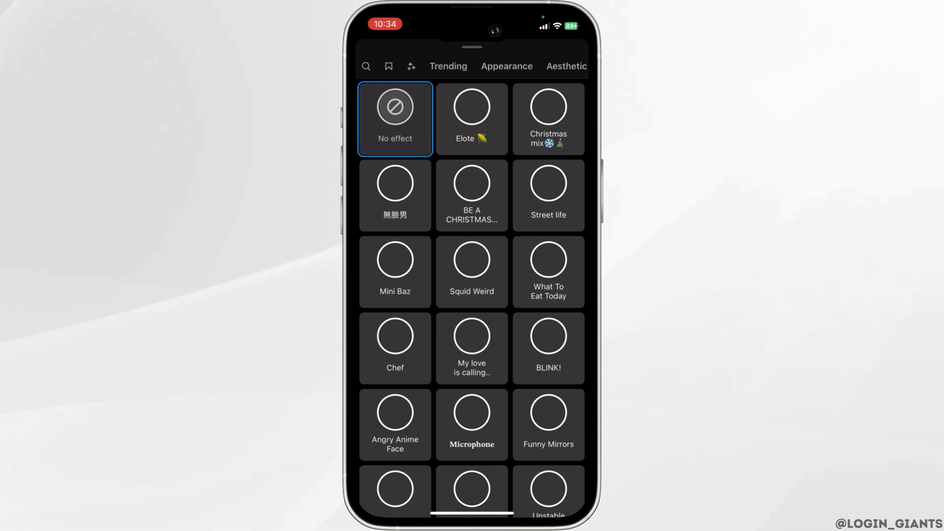
- Search the effects for the popular term 'dog' and show the dog-themed results
click(365, 66)
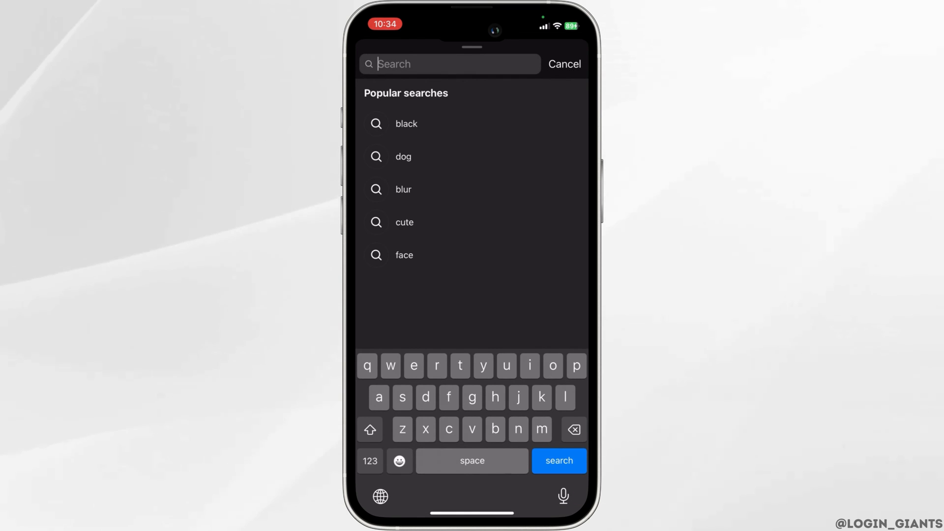
click(403, 157)
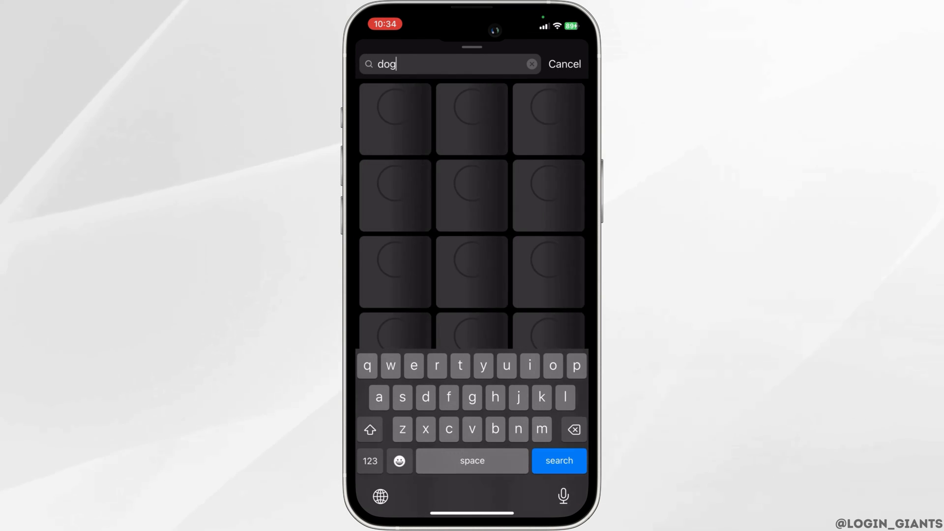
click(557, 461)
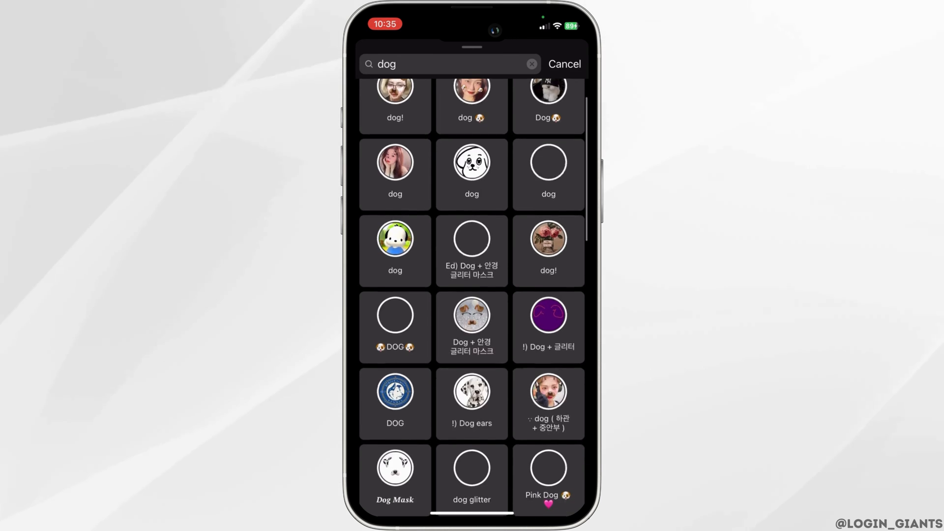
- Apply the 'dog 🐶' effect to the camera and bookmark it to the saved effects
scroll(down, 3)
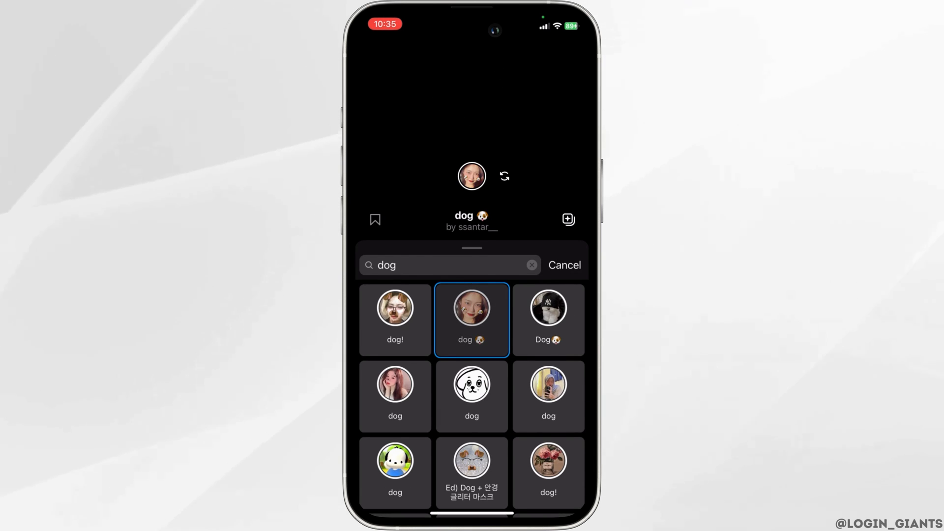
click(373, 219)
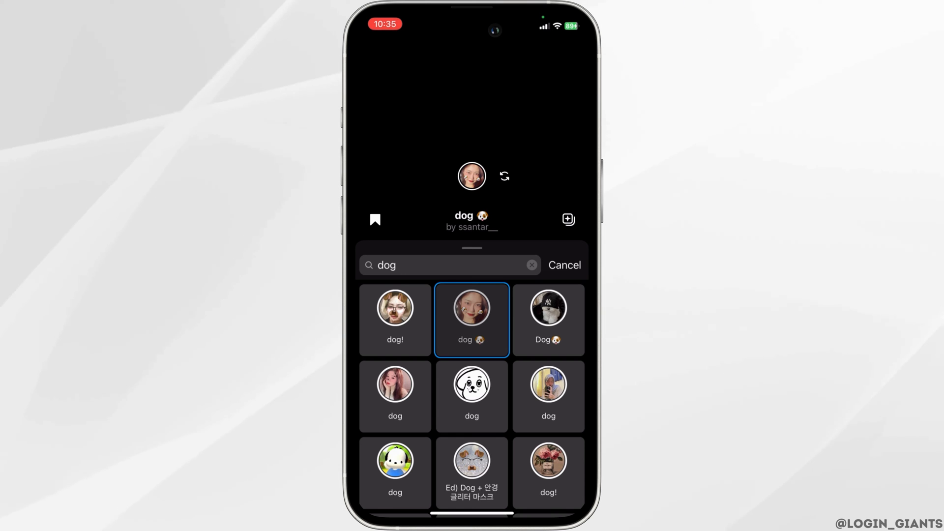